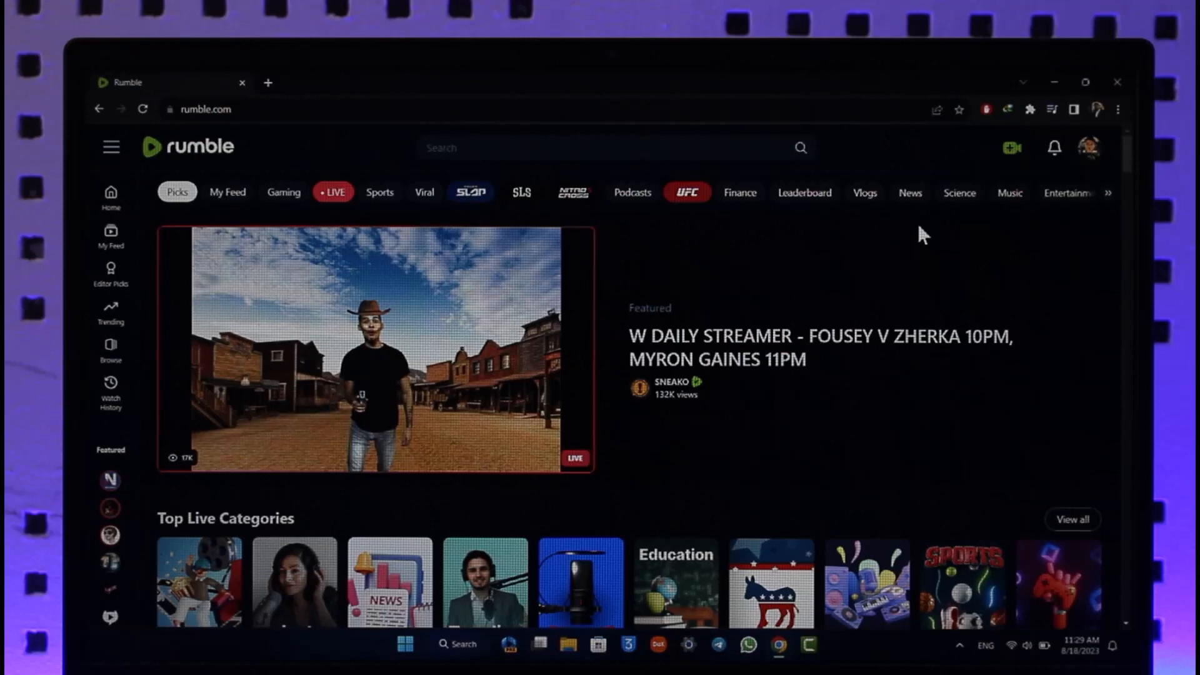
Step: Open the account dropdown from the profile avatar on the Rumble home page
click(1088, 148)
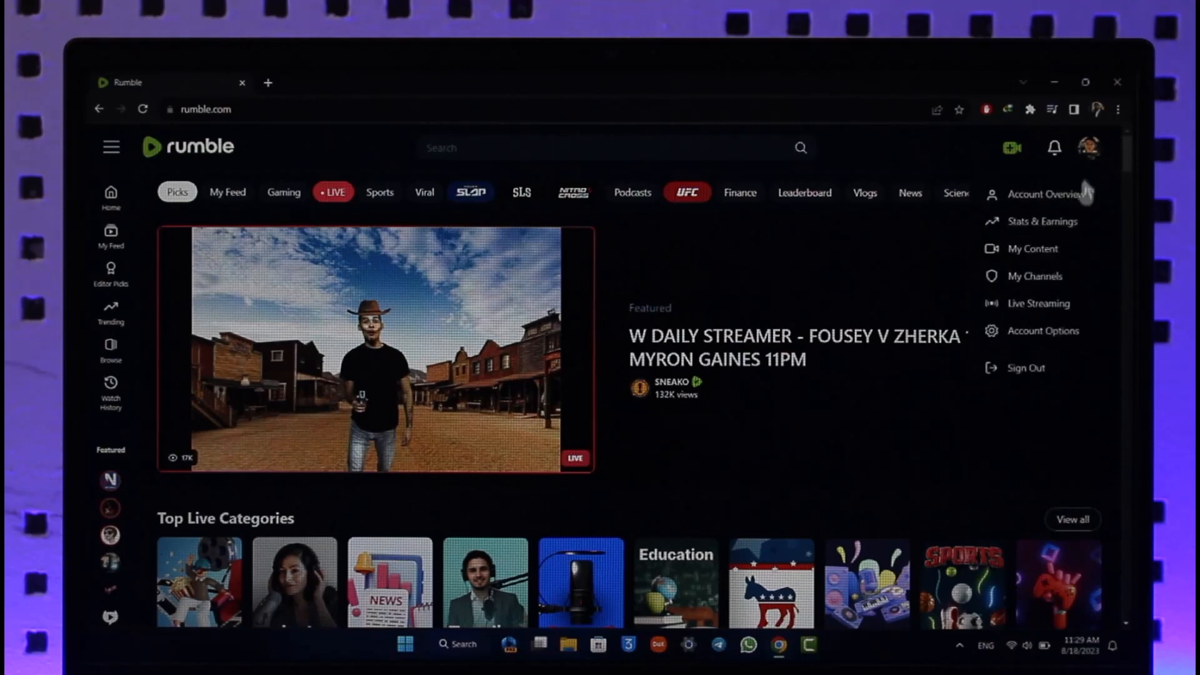
mouse_move(1014, 349)
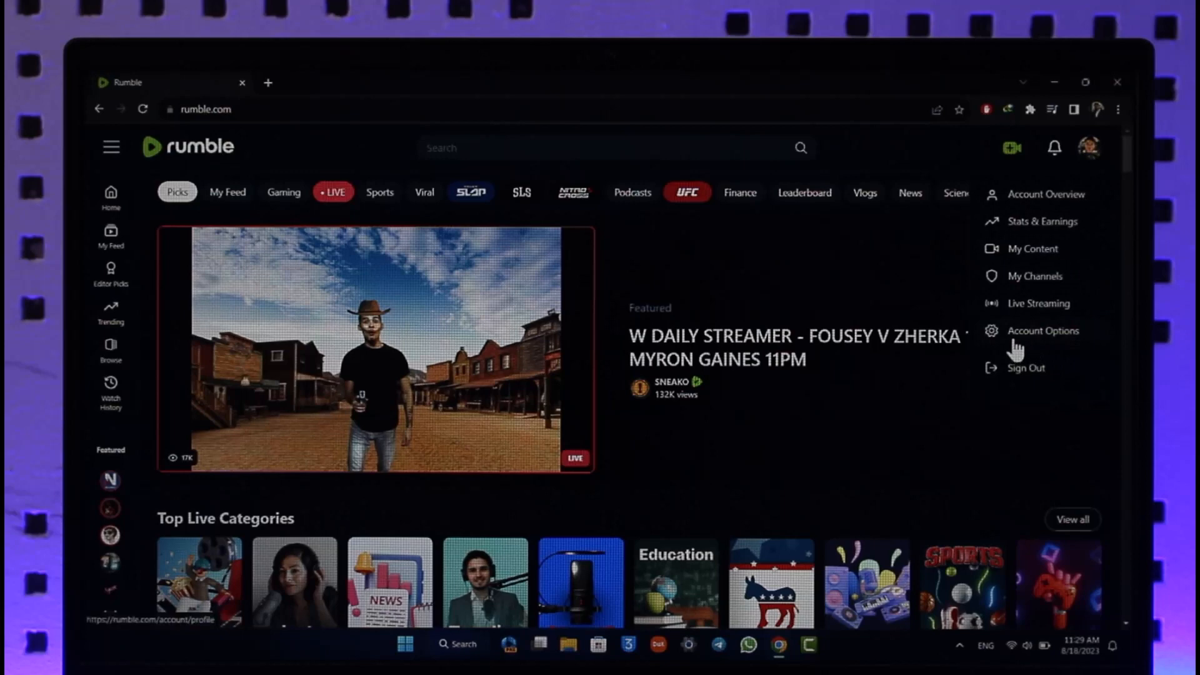
Step: Reach the Close Rumble Account page from Account Options
click(1042, 330)
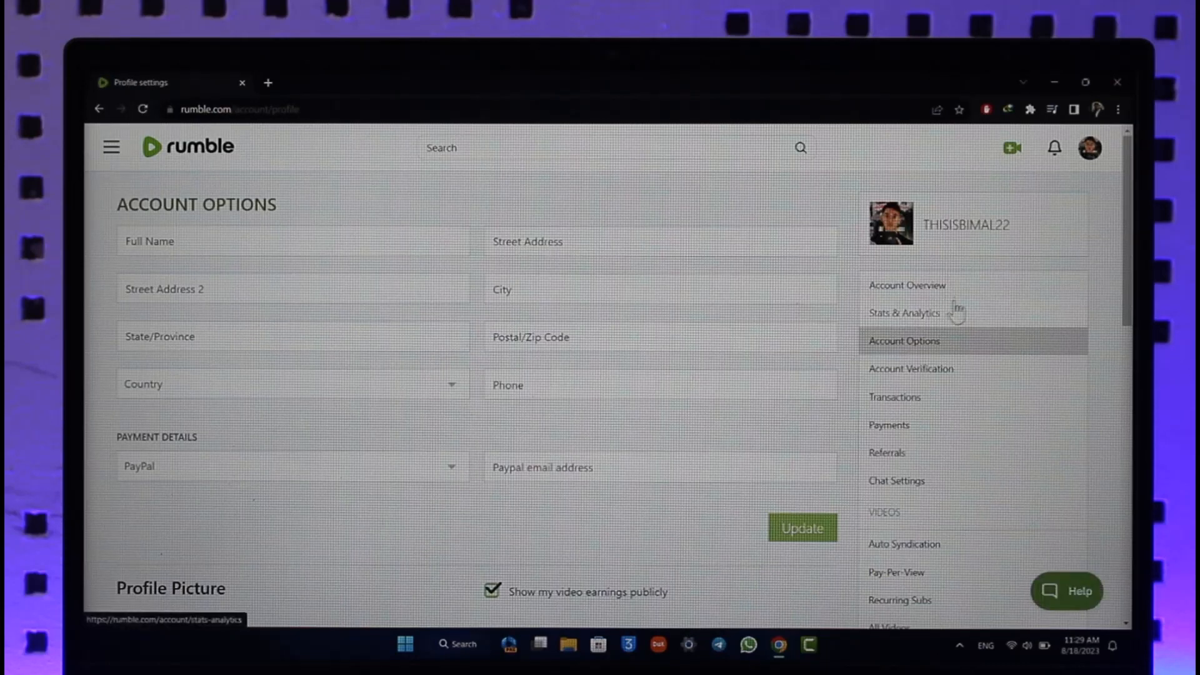
mouse_move(850, 303)
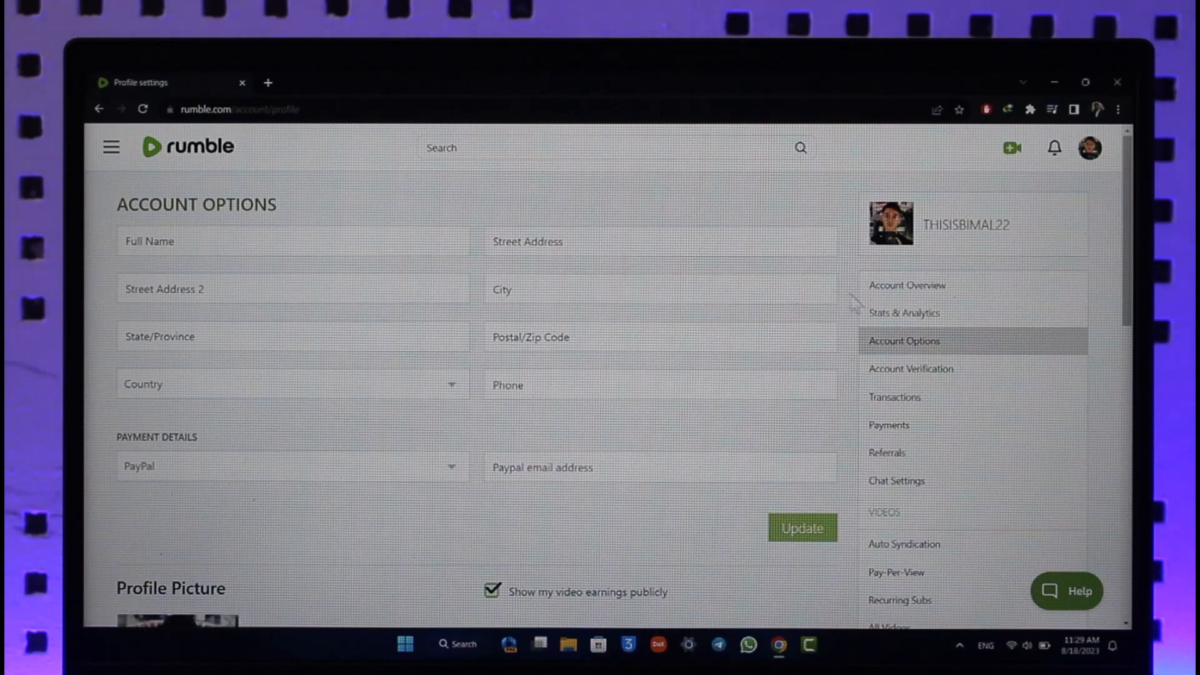
scroll(down, 3)
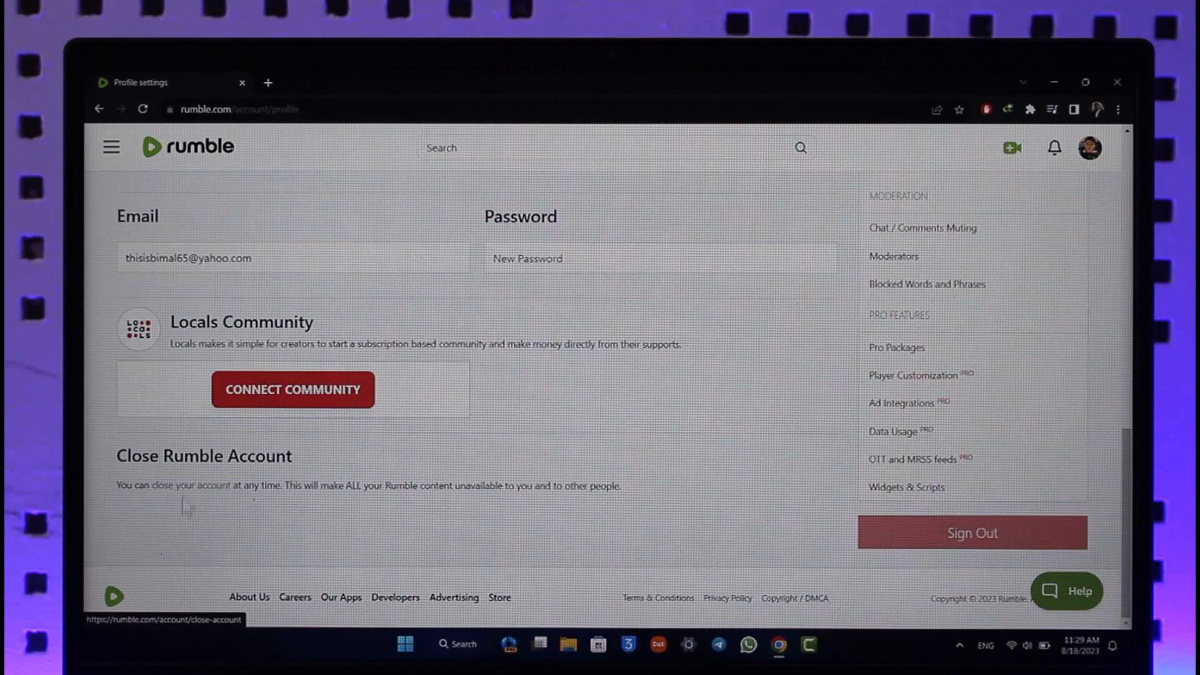
click(204, 485)
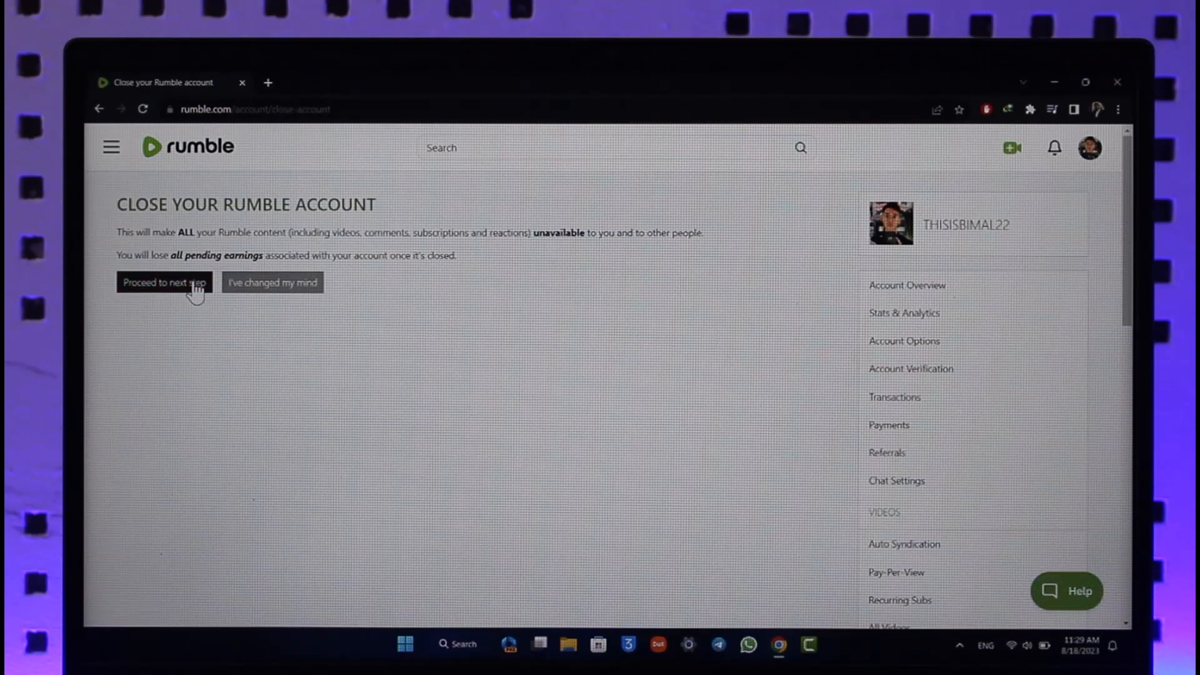
Step: Confirm closure so the one-time closing link is emailed, then return home via the Rumble logo
click(164, 282)
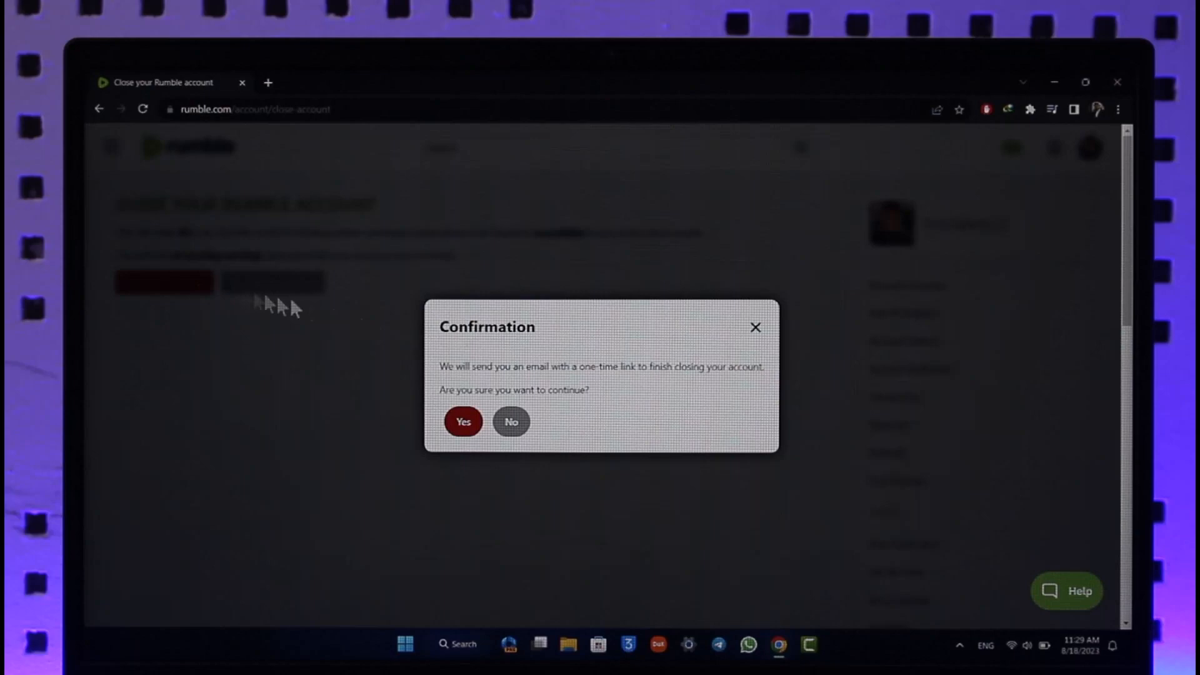
mouse_move(609, 389)
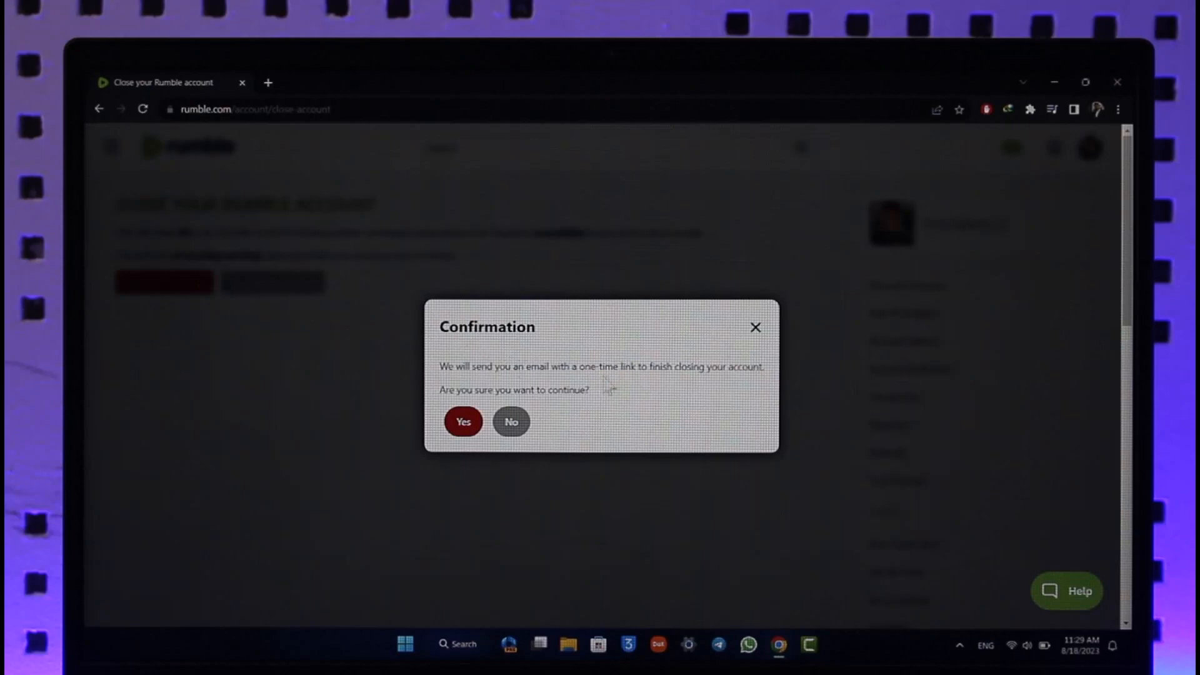
click(756, 327)
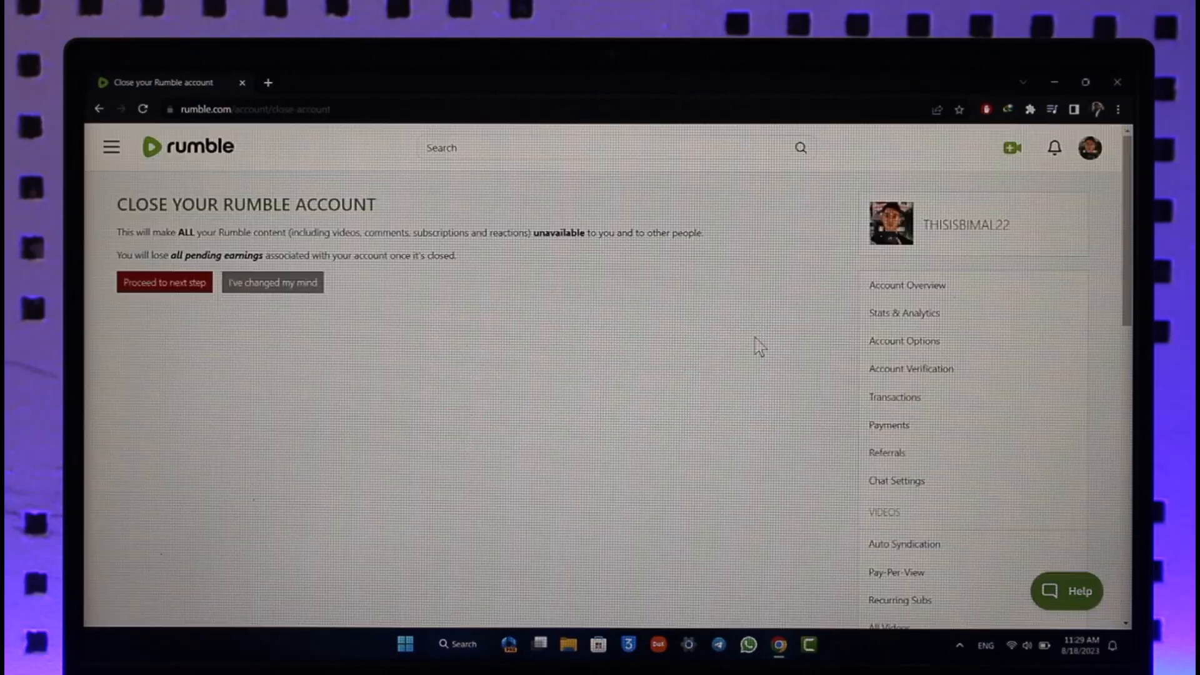
mouse_move(216, 249)
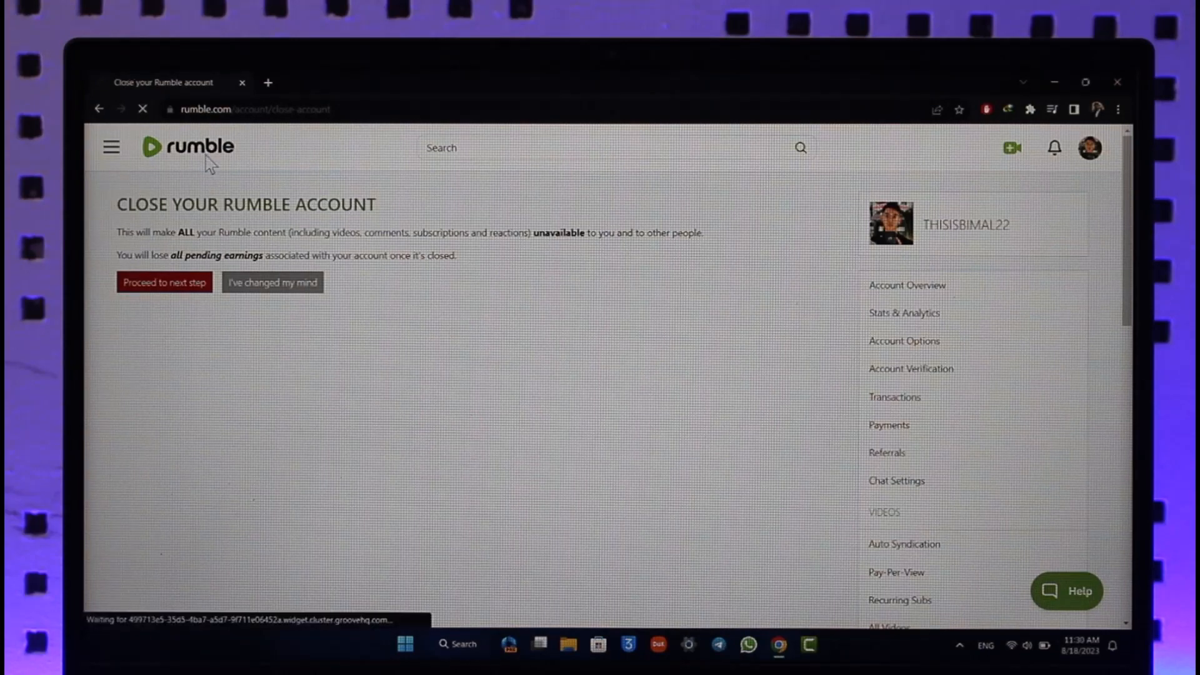
click(186, 148)
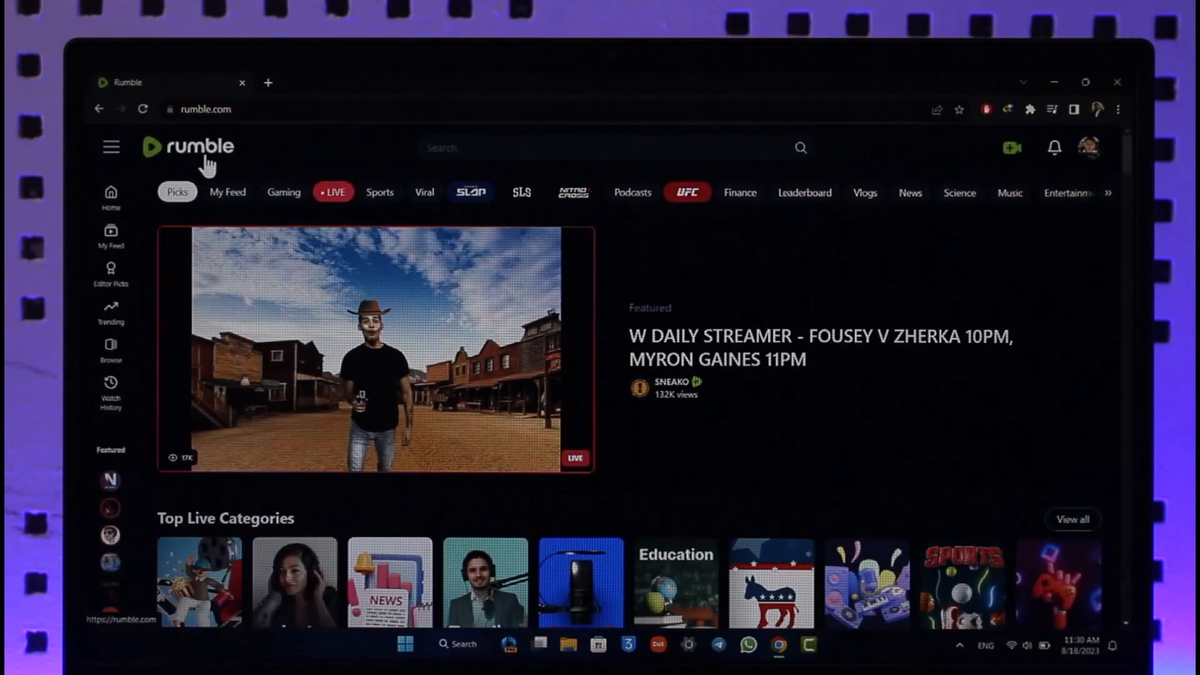